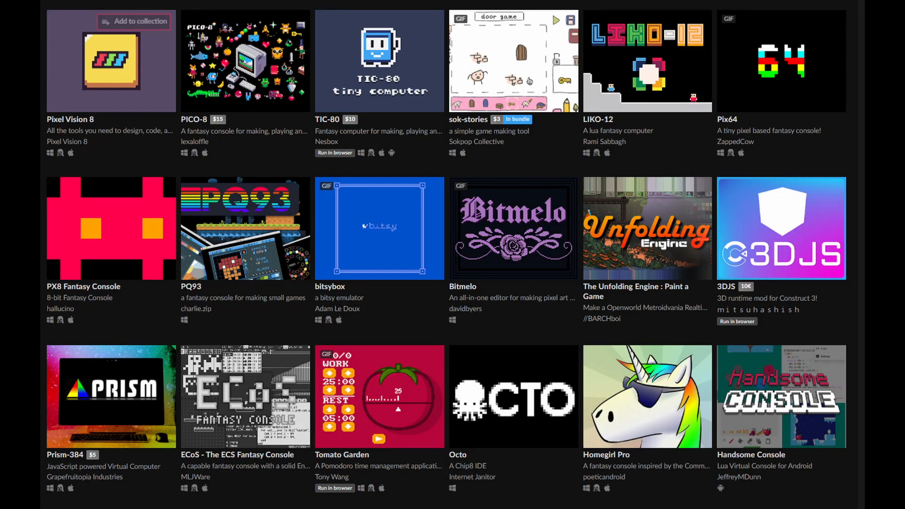
scroll(down, 3)
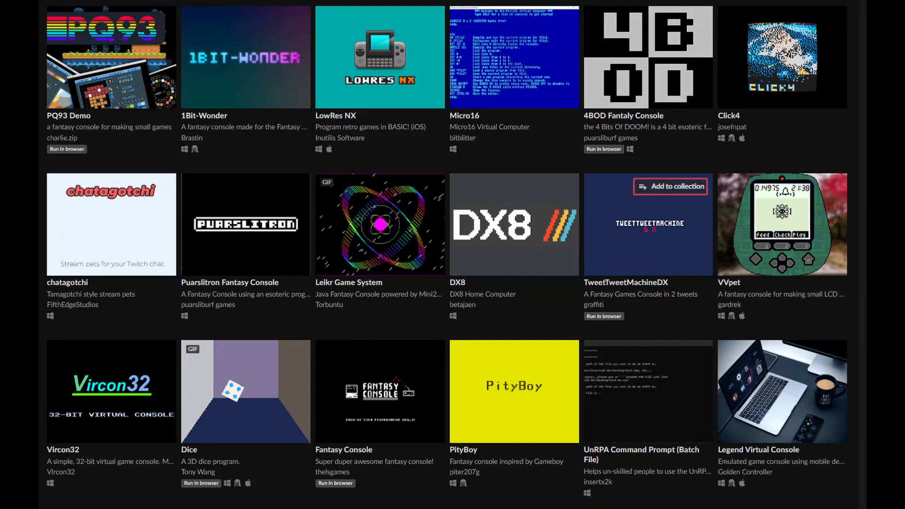